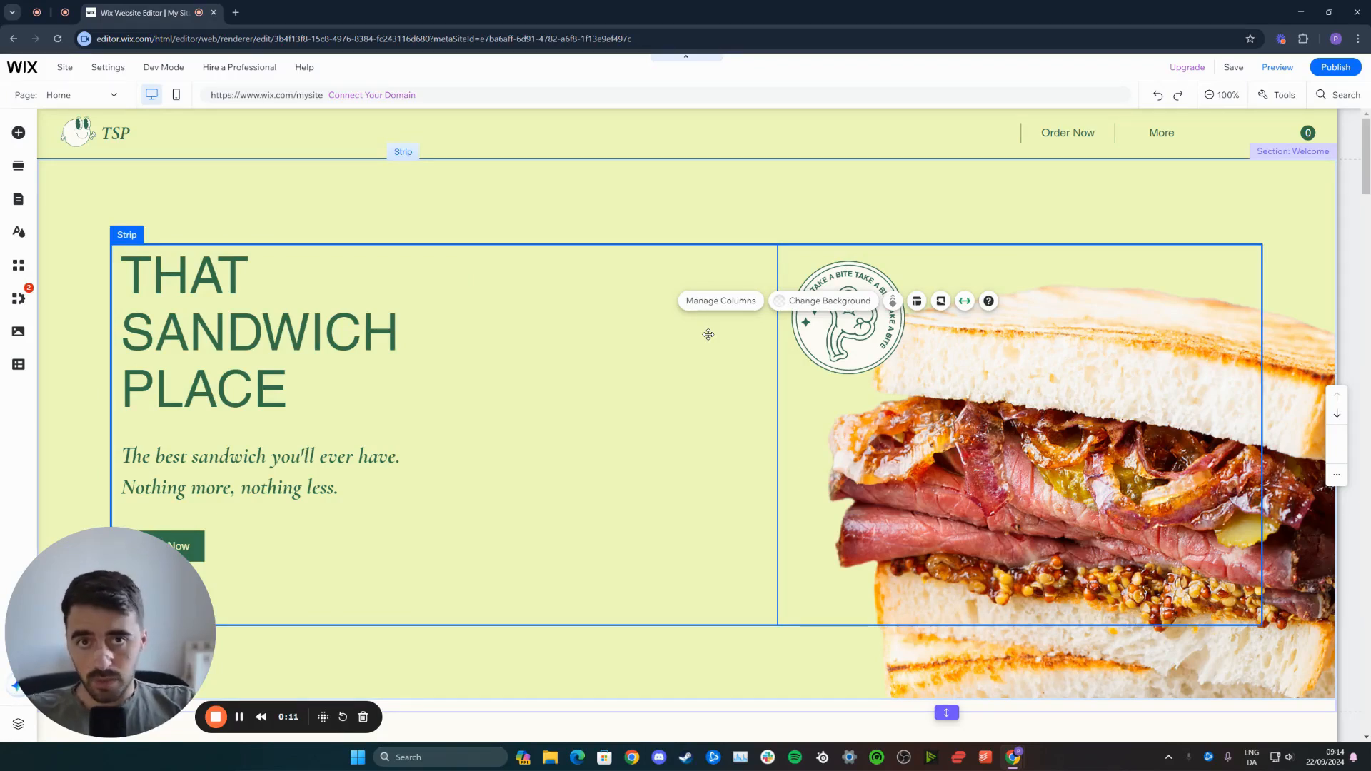
pyautogui.moveTo(617, 267)
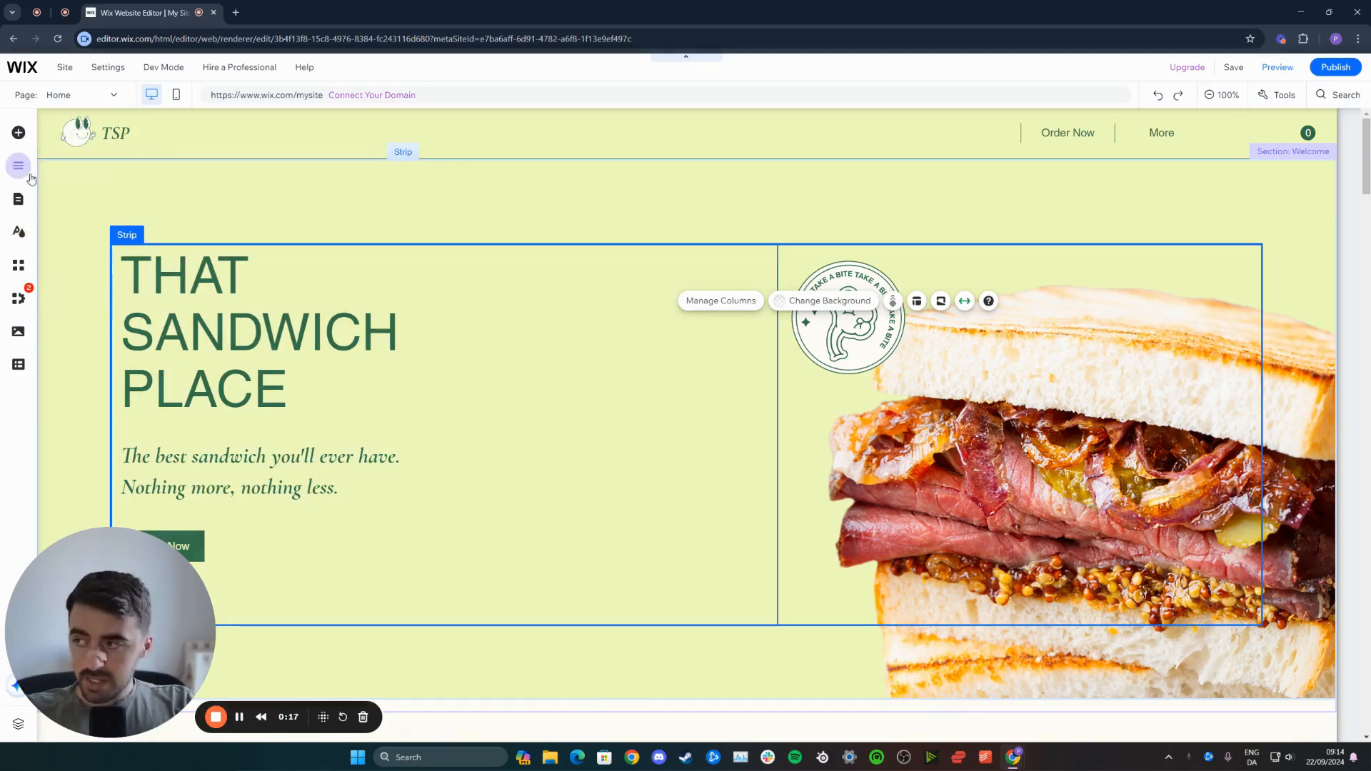
pyautogui.moveTo(17, 131)
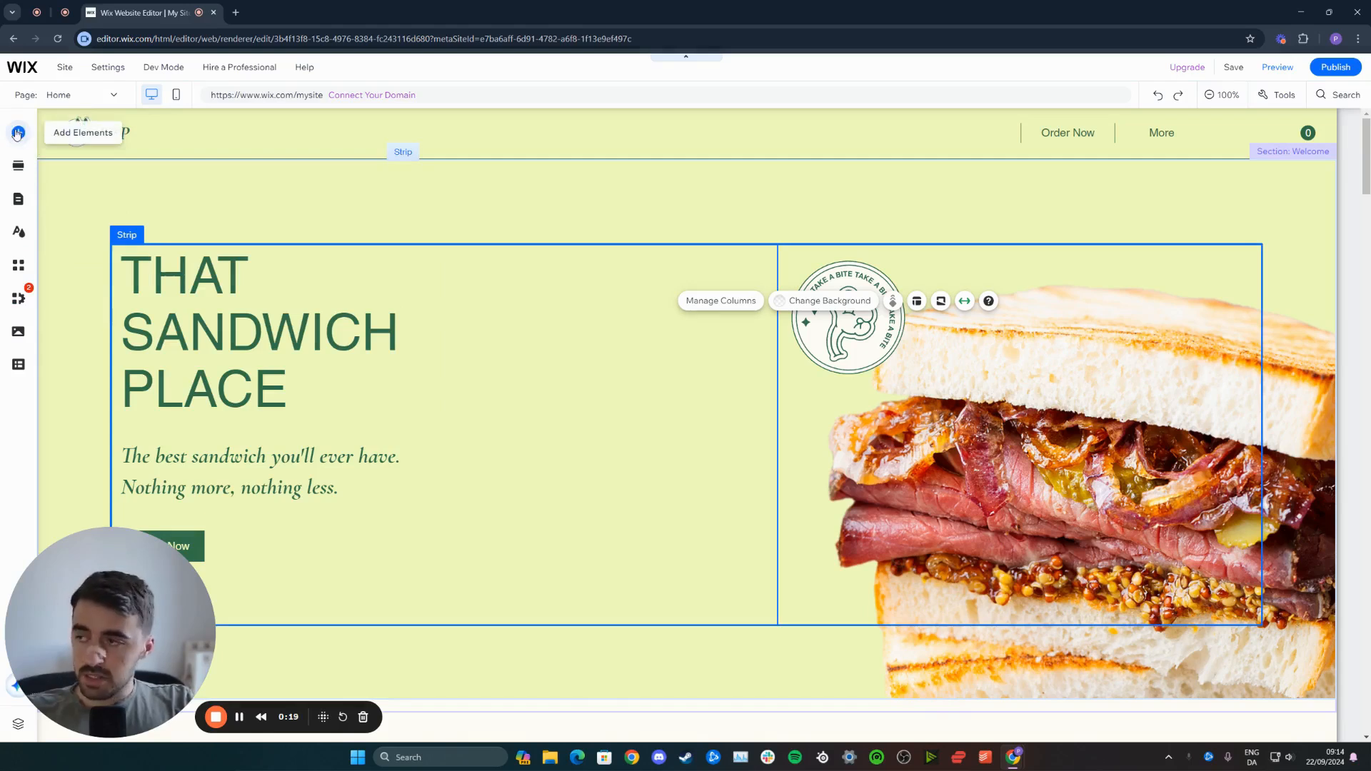
# Add the first slider gallery from Add Elements > Gallery into the homepage hero section.
pyautogui.click(17, 131)
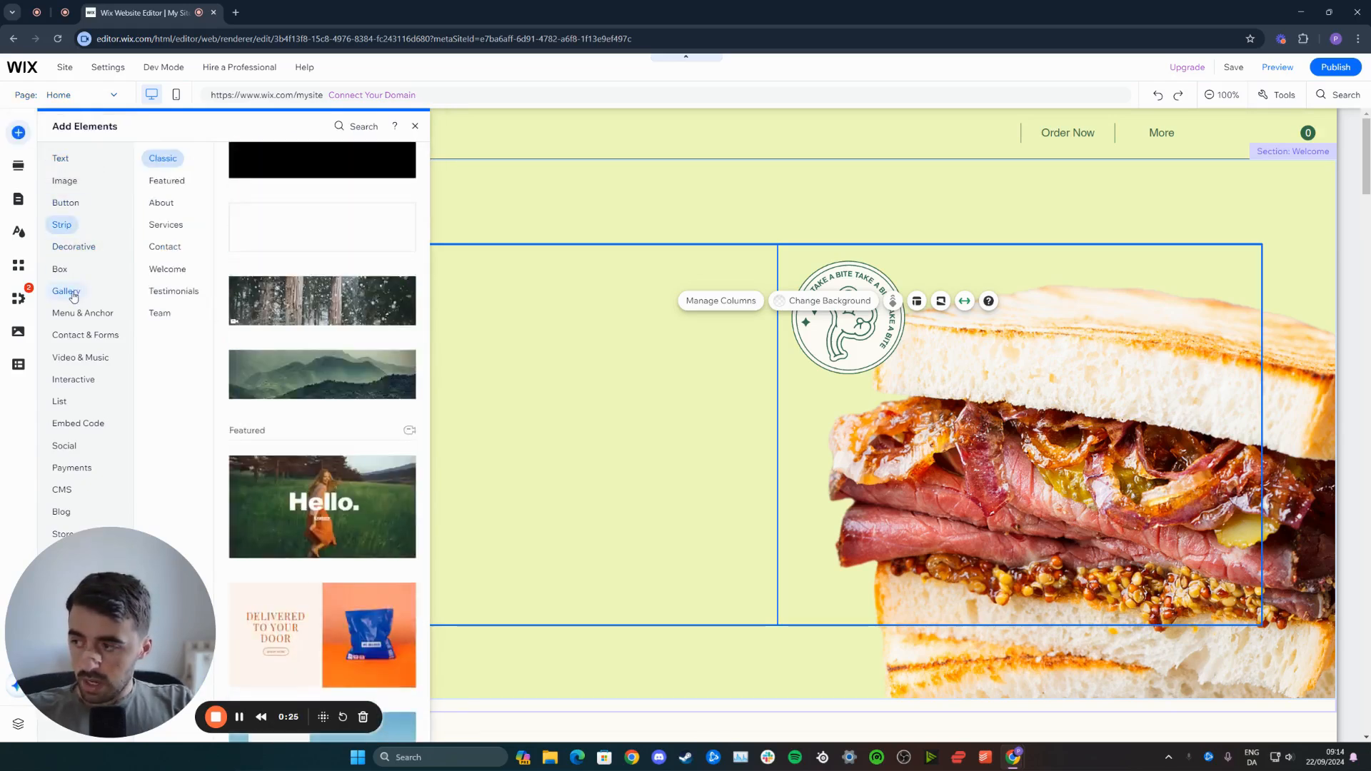
pyautogui.click(67, 291)
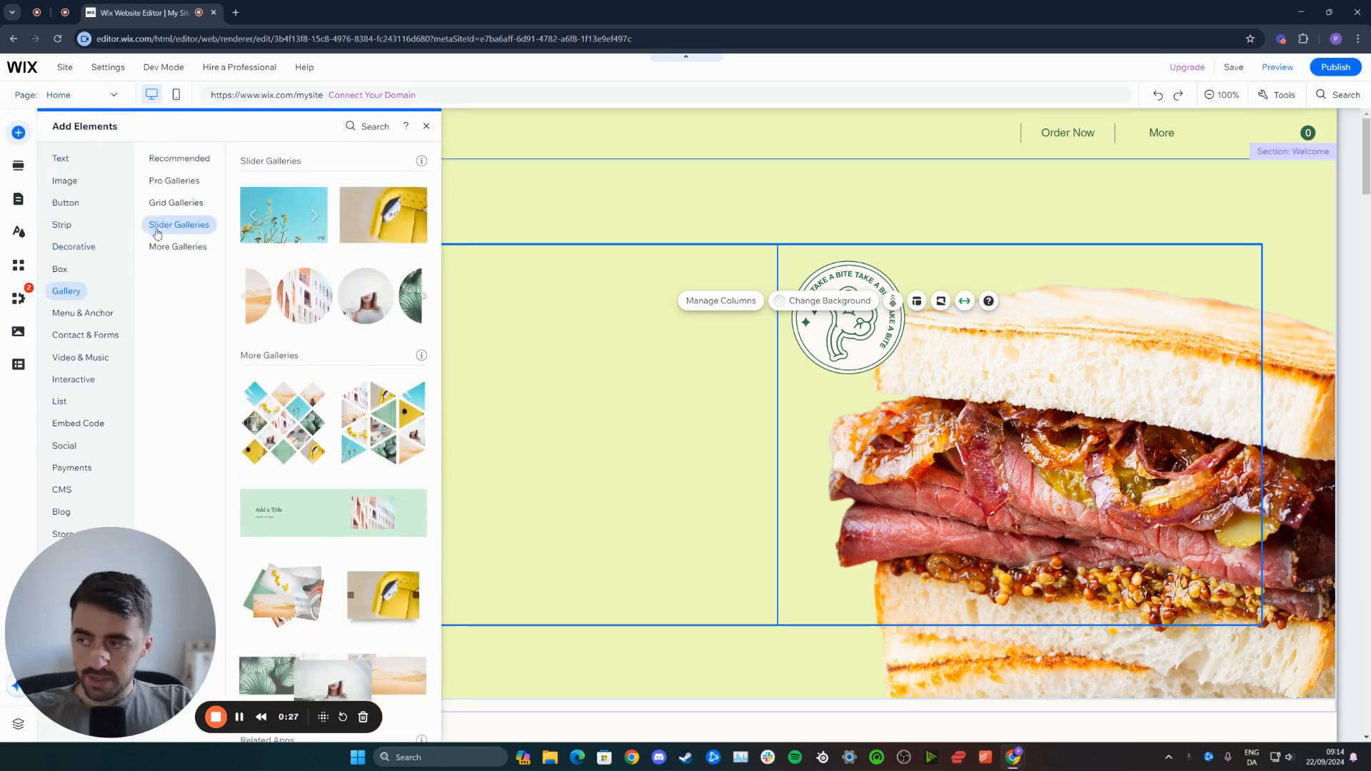
pyautogui.moveTo(282, 215)
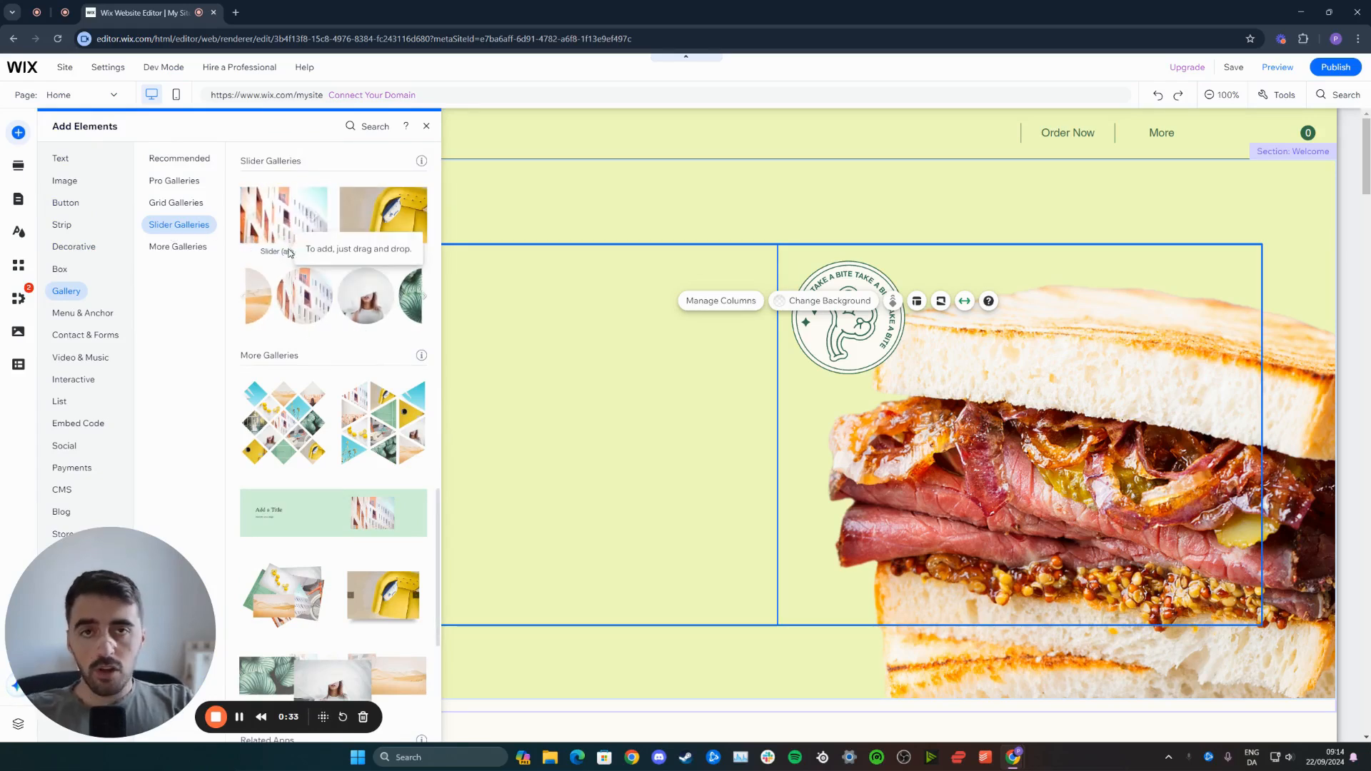
pyautogui.moveTo(383, 215)
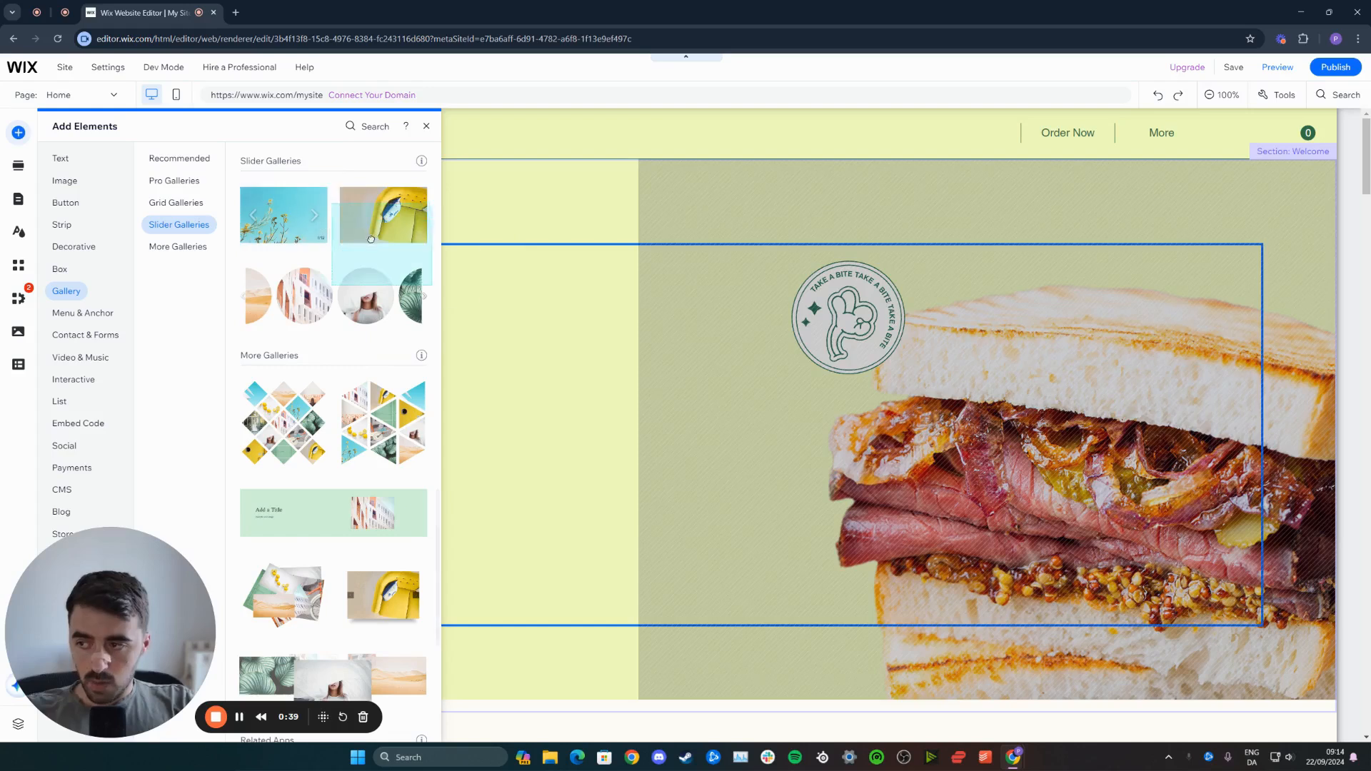
pyautogui.click(426, 126)
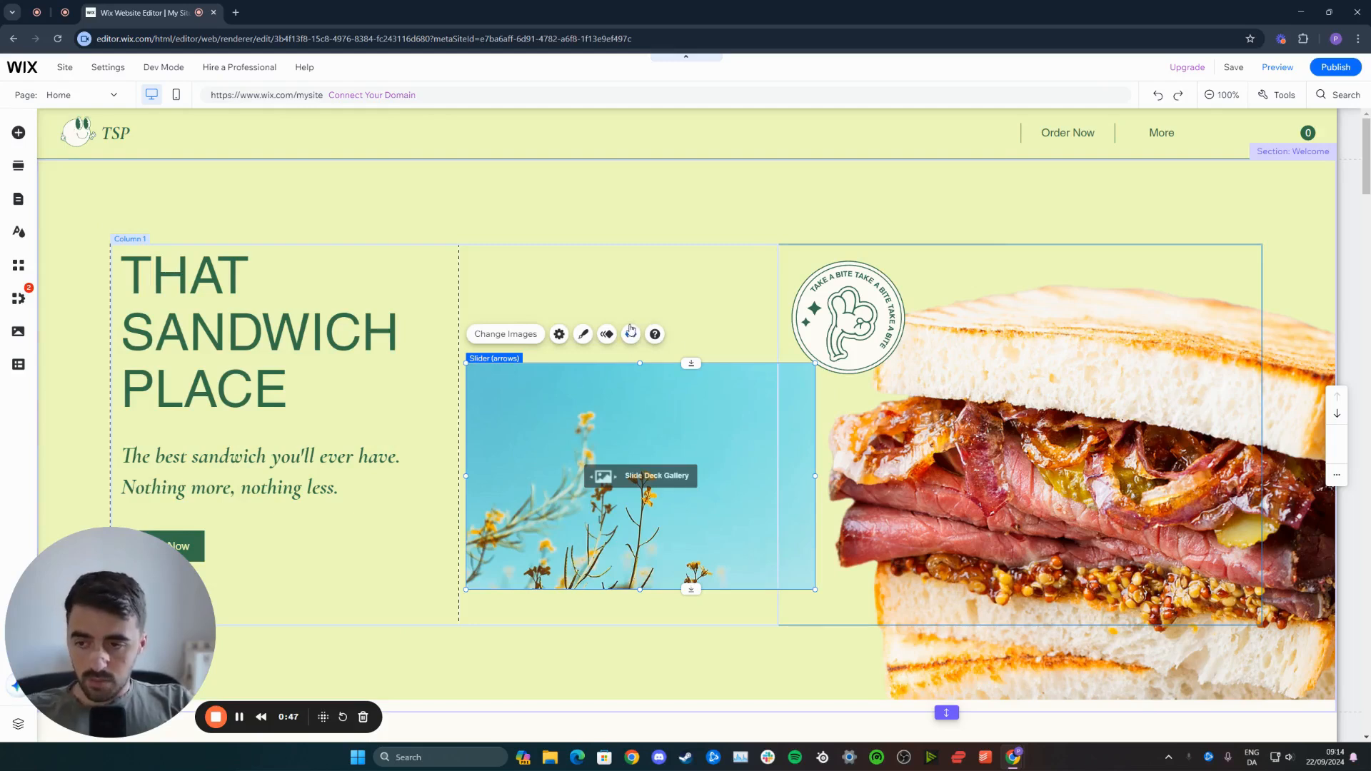
# Stretch the gallery to full page width with zero margins via its Stretch toolbar option.
pyautogui.click(629, 334)
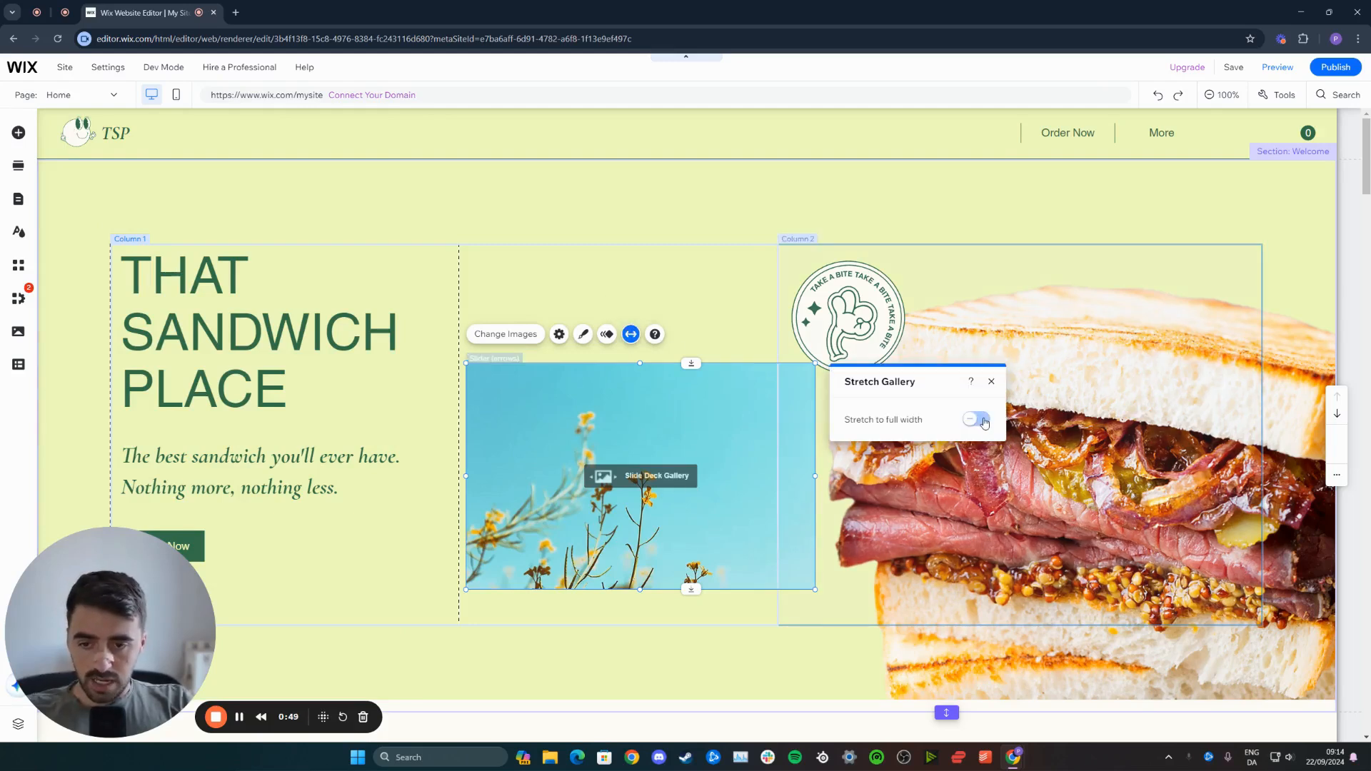
pyautogui.click(975, 420)
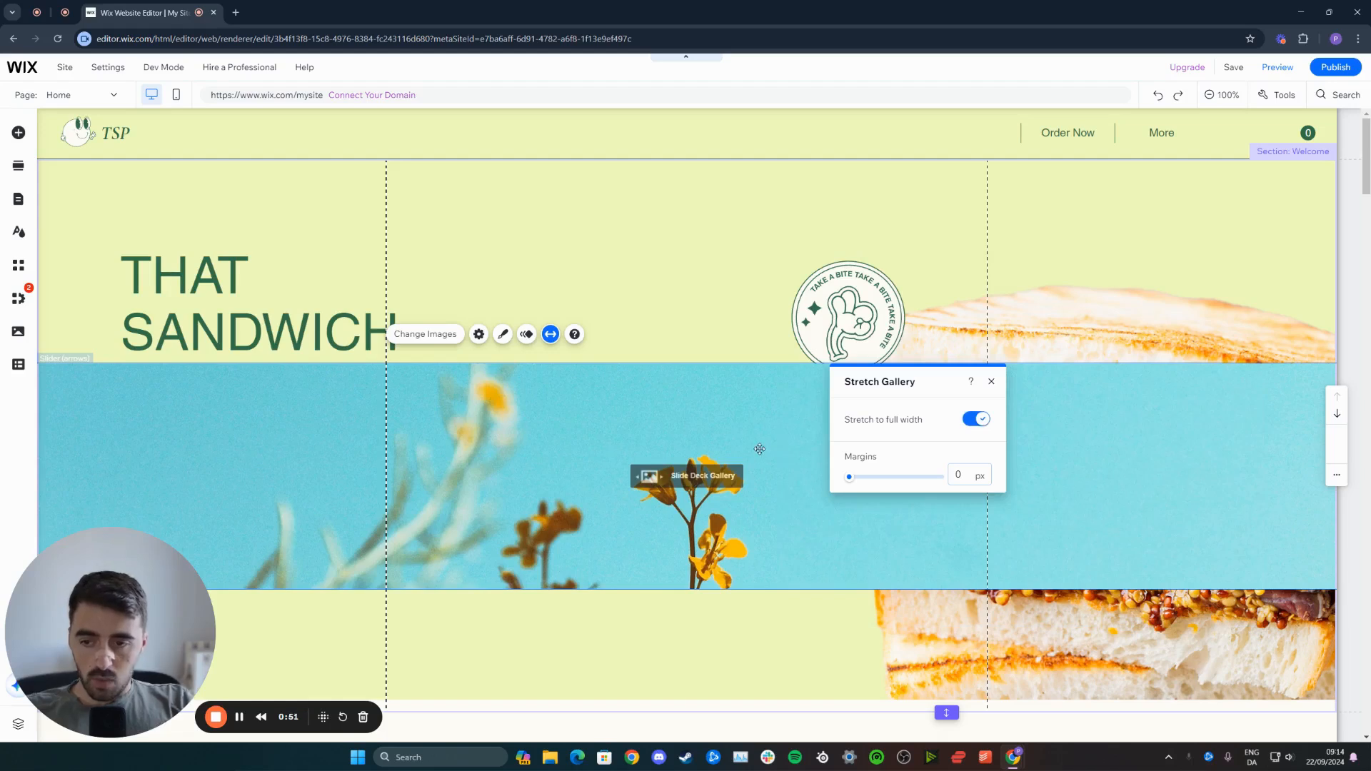
pyautogui.click(991, 381)
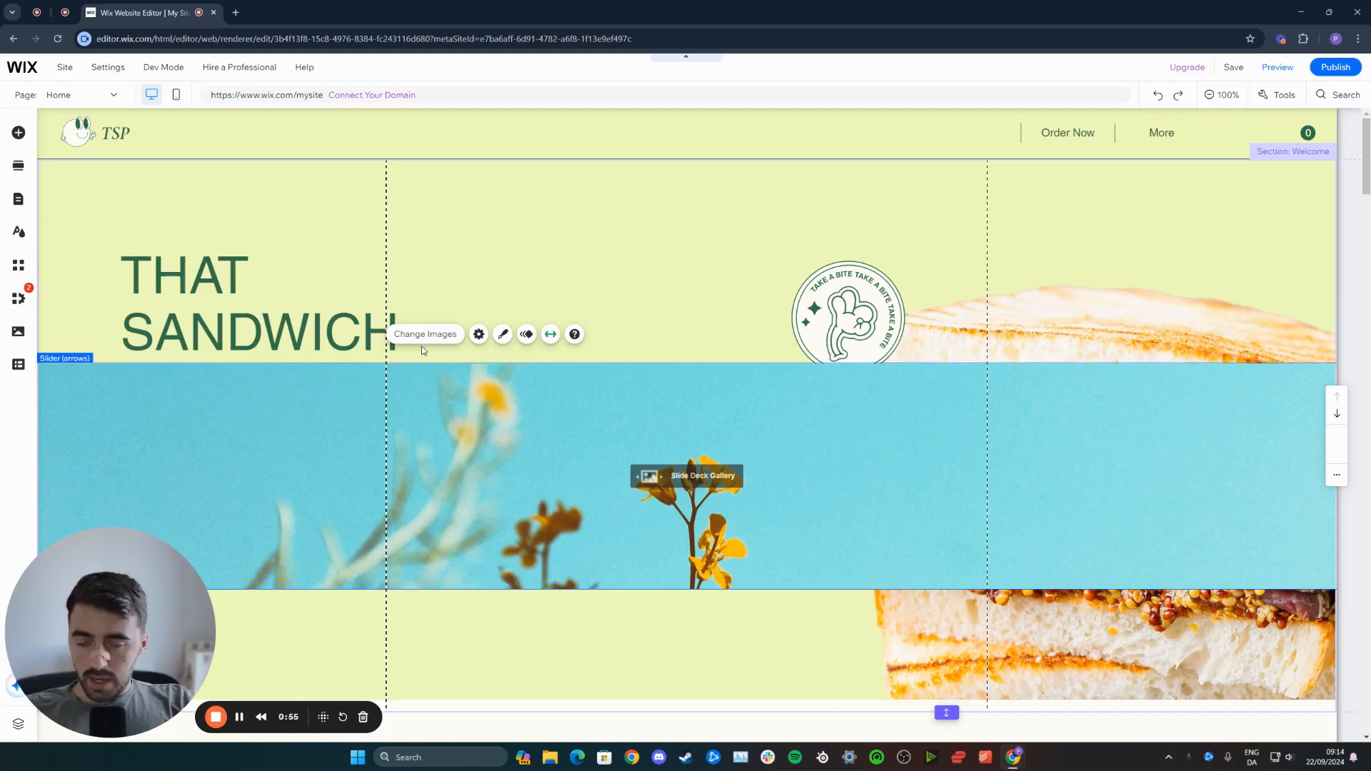
pyautogui.click(425, 334)
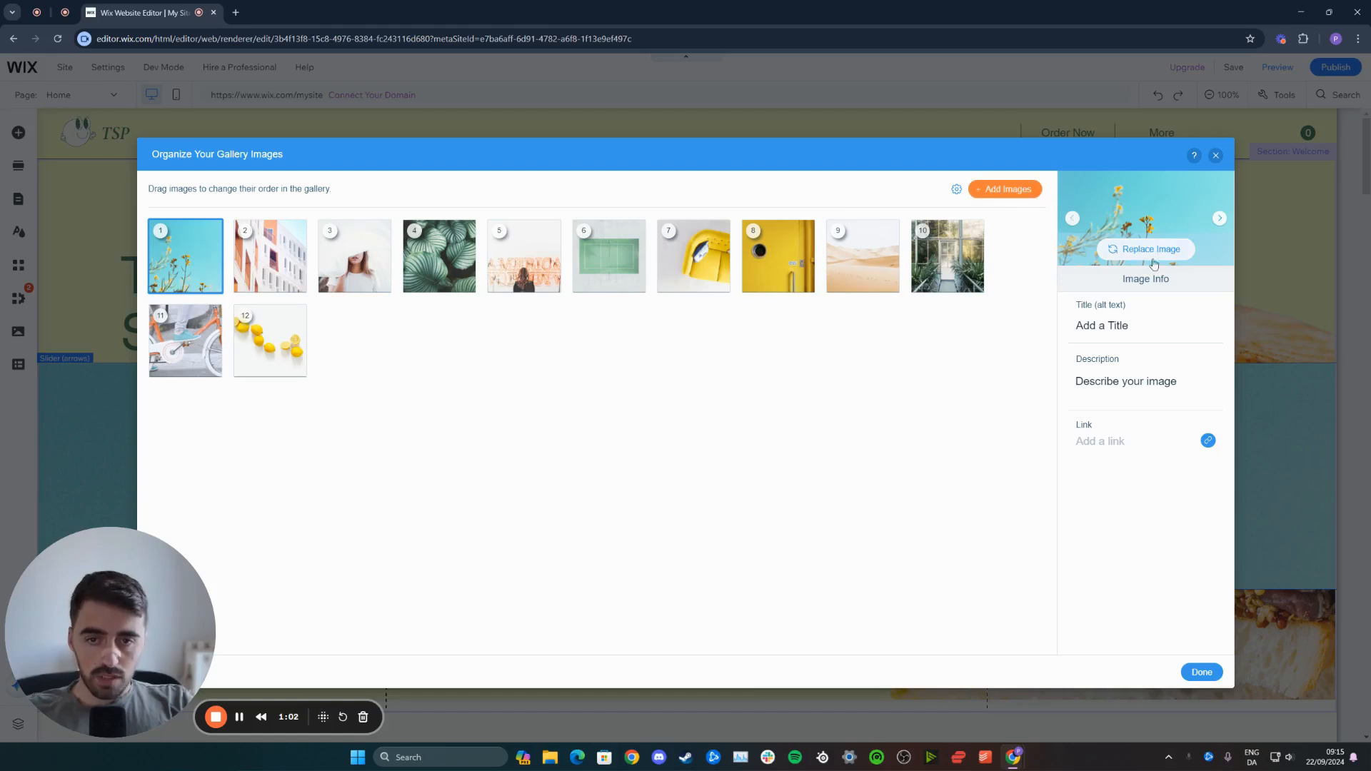
pyautogui.moveTo(1186, 536)
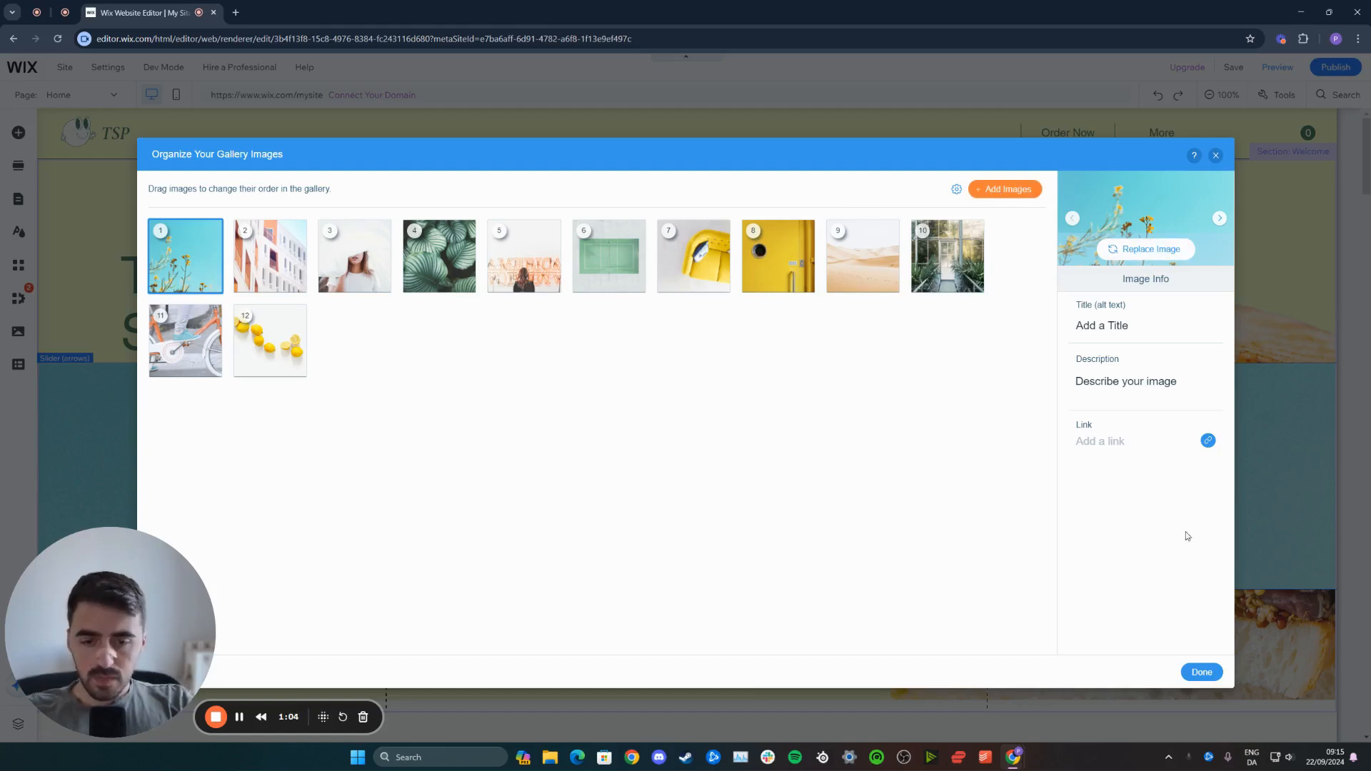
pyautogui.click(1201, 671)
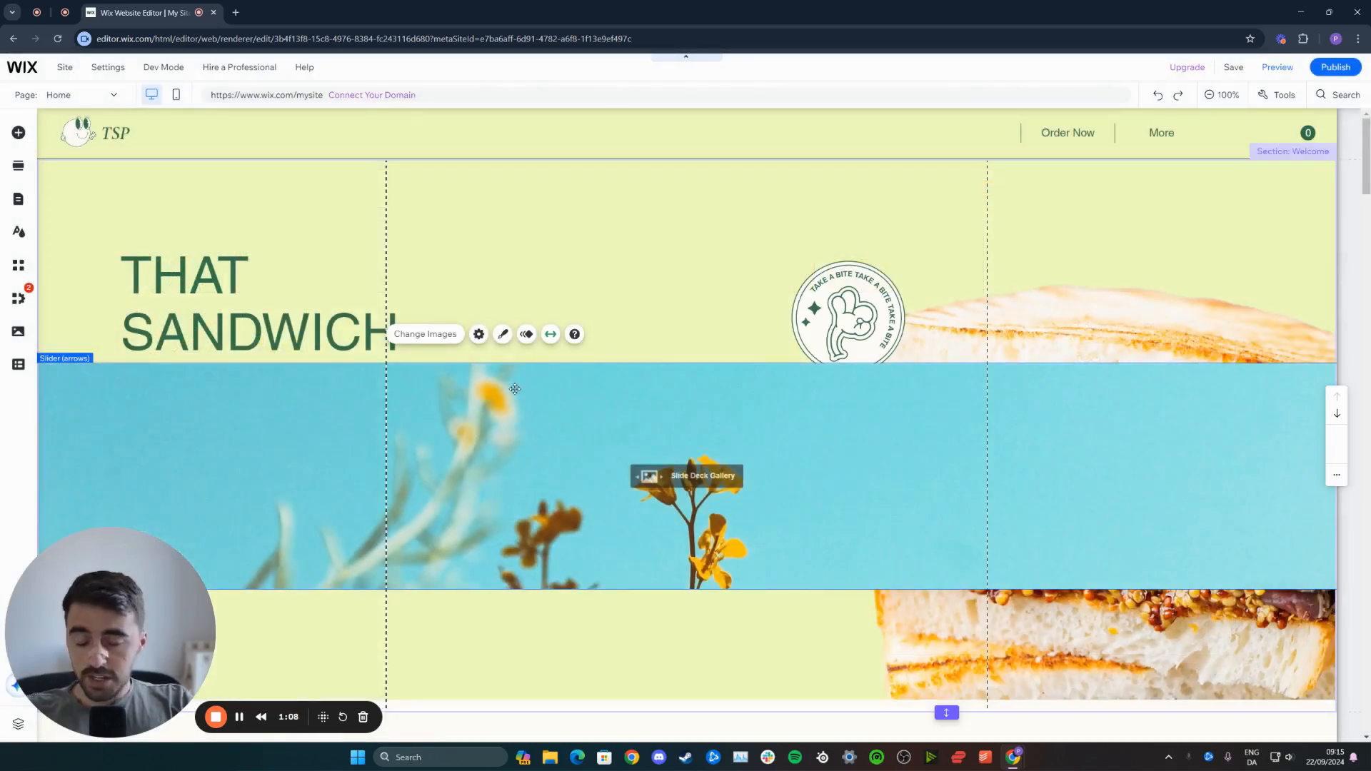
# Set the gallery transitions to 0.2 seconds starting from the right in Settings.
pyautogui.click(478, 334)
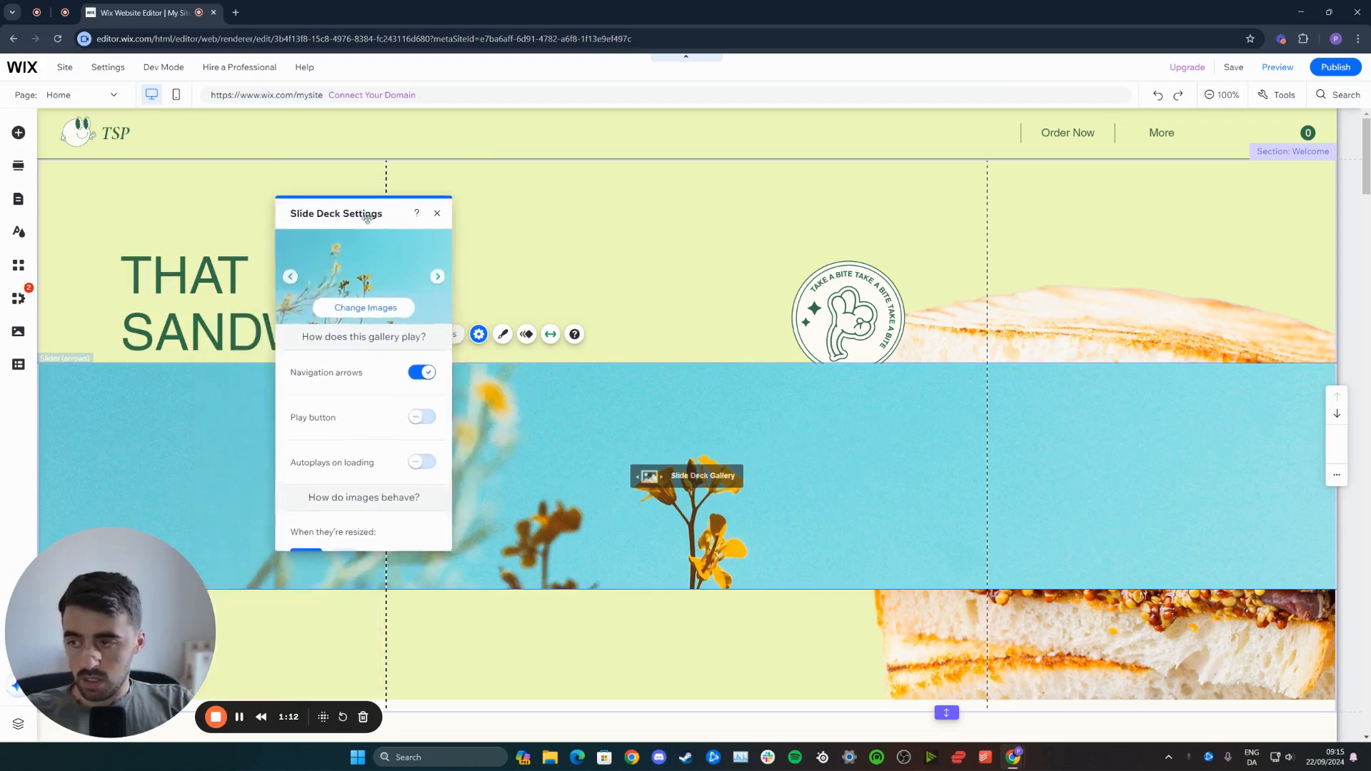
pyautogui.moveTo(337, 213); pyautogui.dragTo(461, 232)
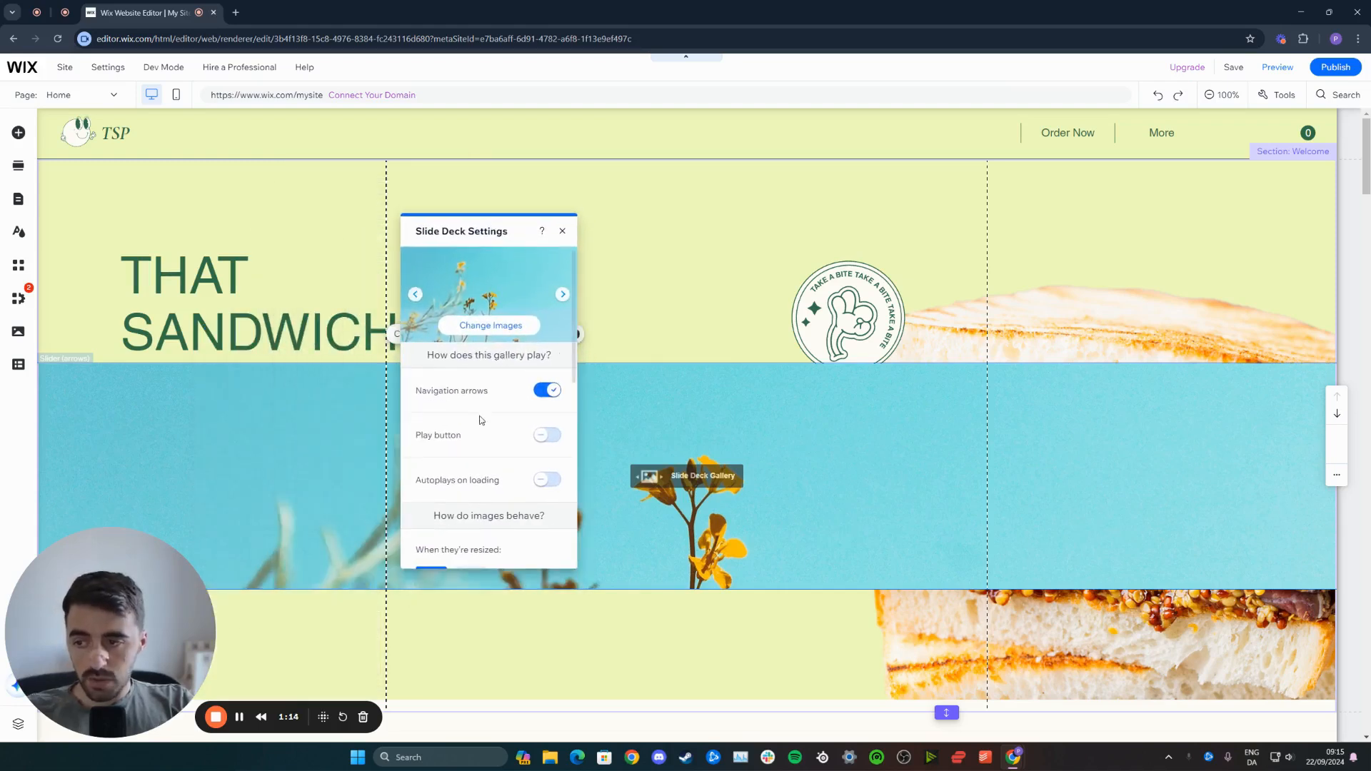
pyautogui.moveTo(479, 490)
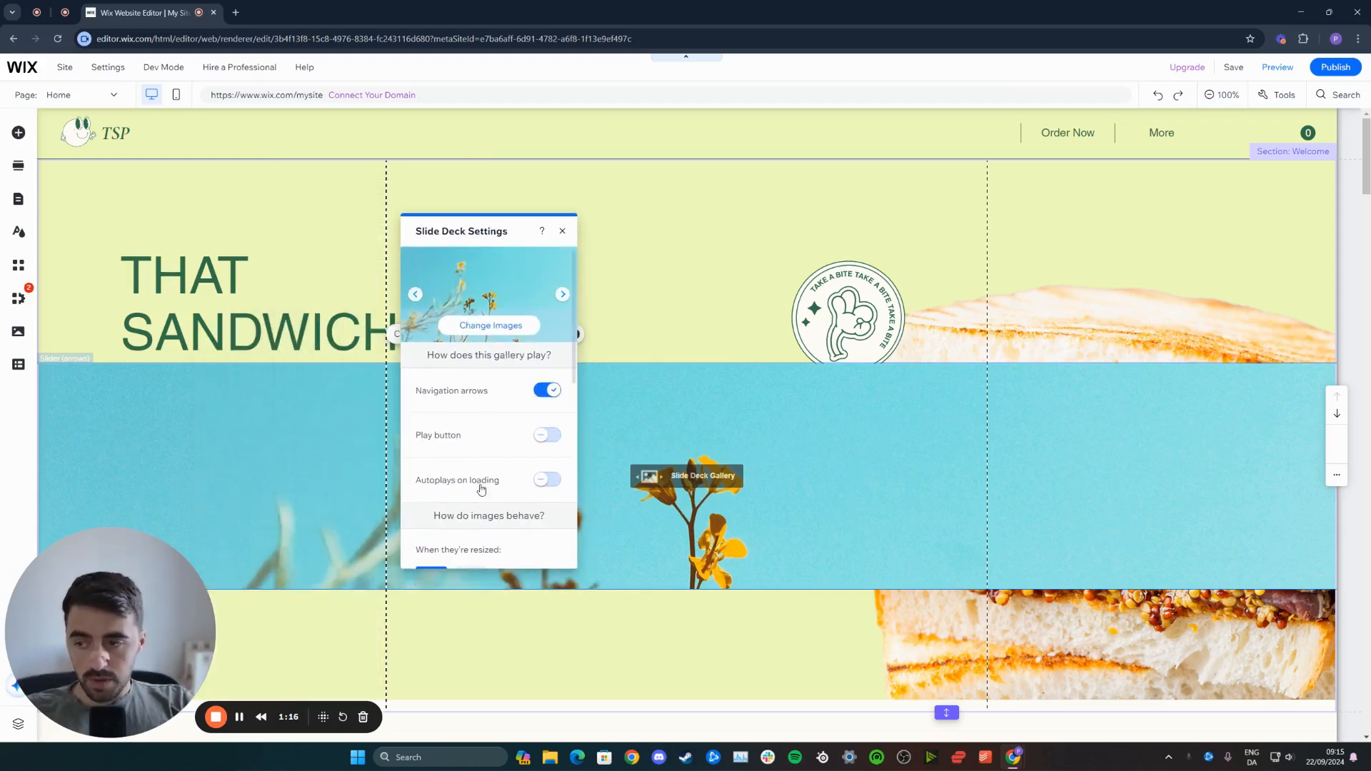
pyautogui.scroll(-3)
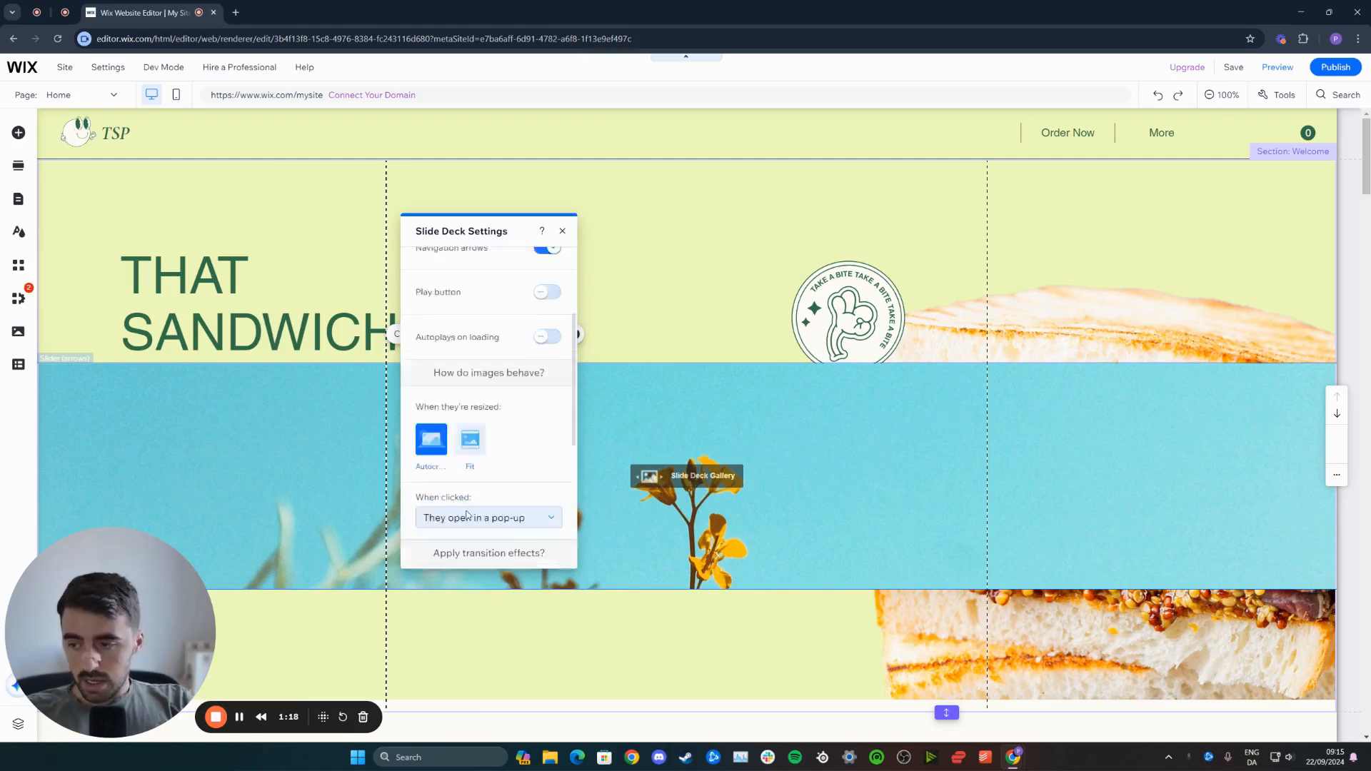
pyautogui.scroll(-3)
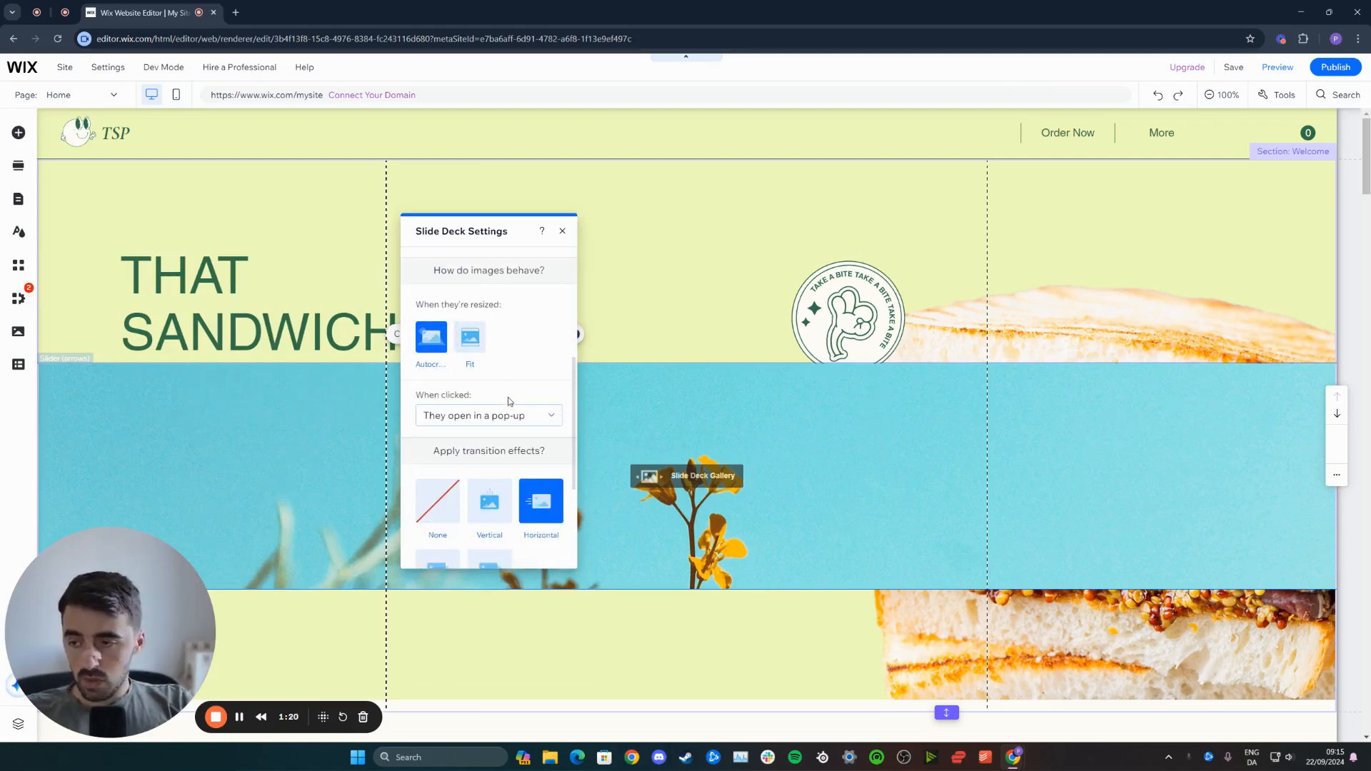
pyautogui.scroll(-3)
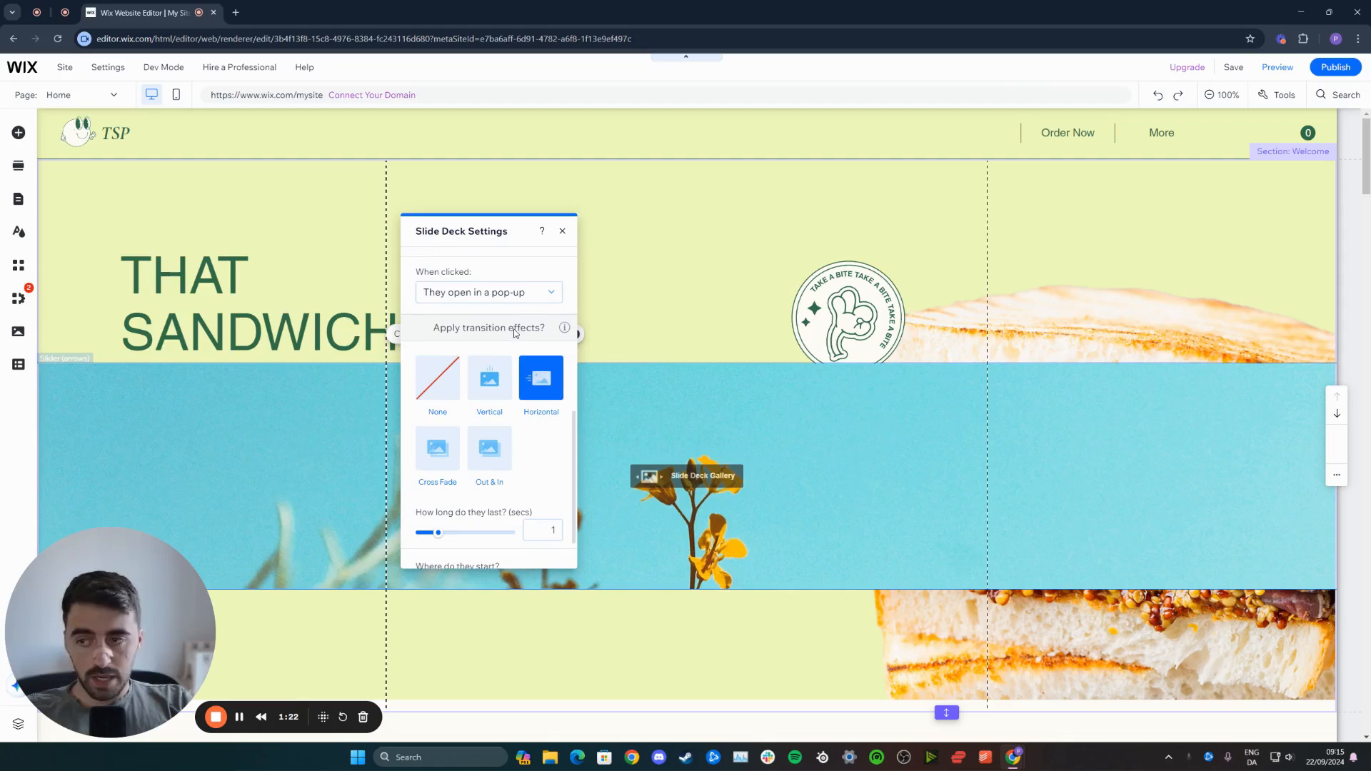
pyautogui.scroll(-3)
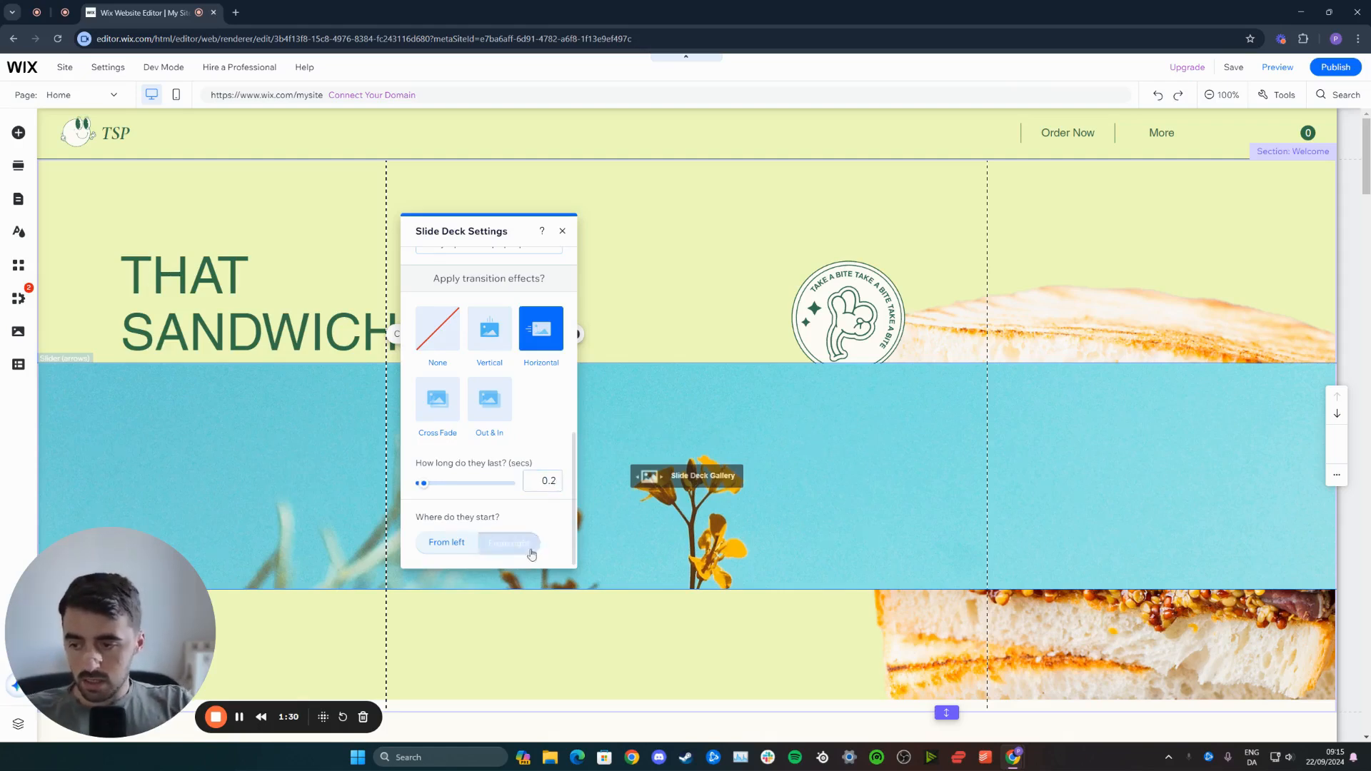
pyautogui.click(508, 543)
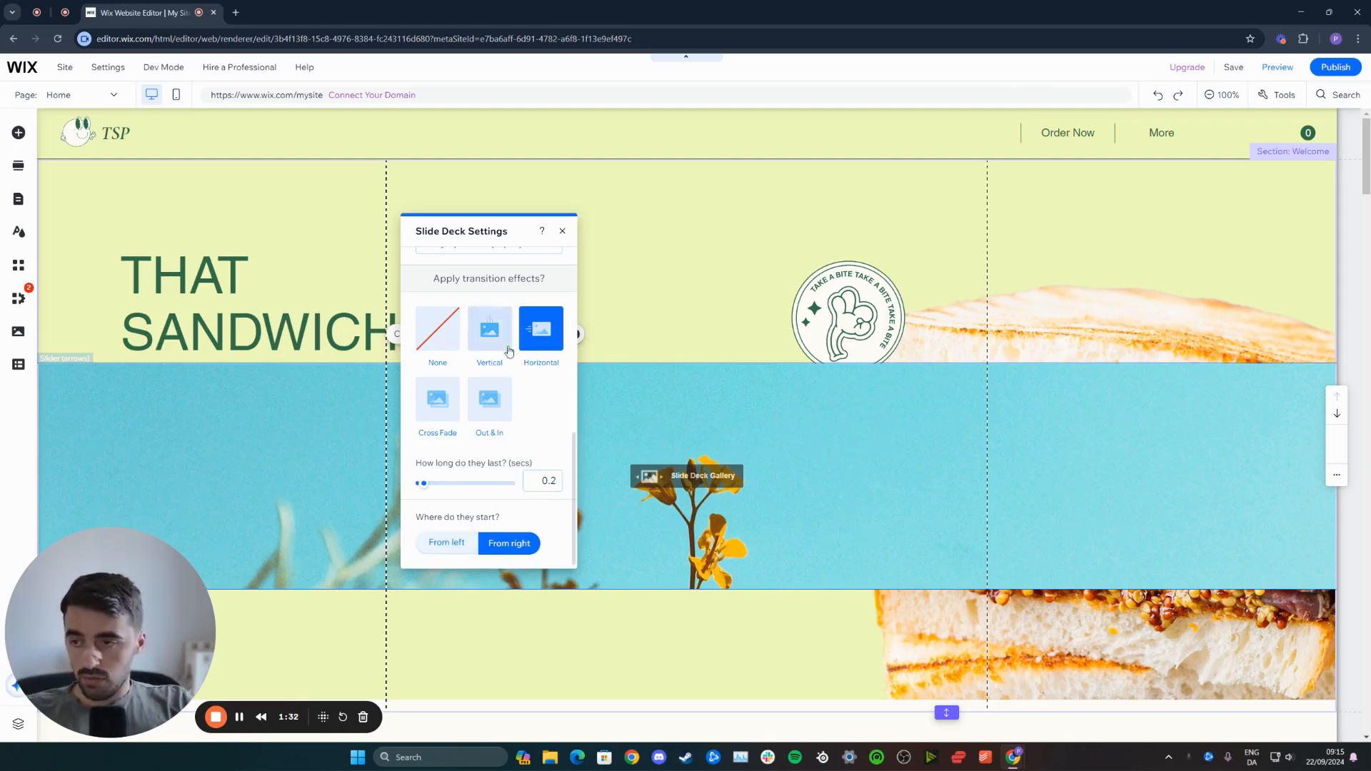
pyautogui.scroll(3)
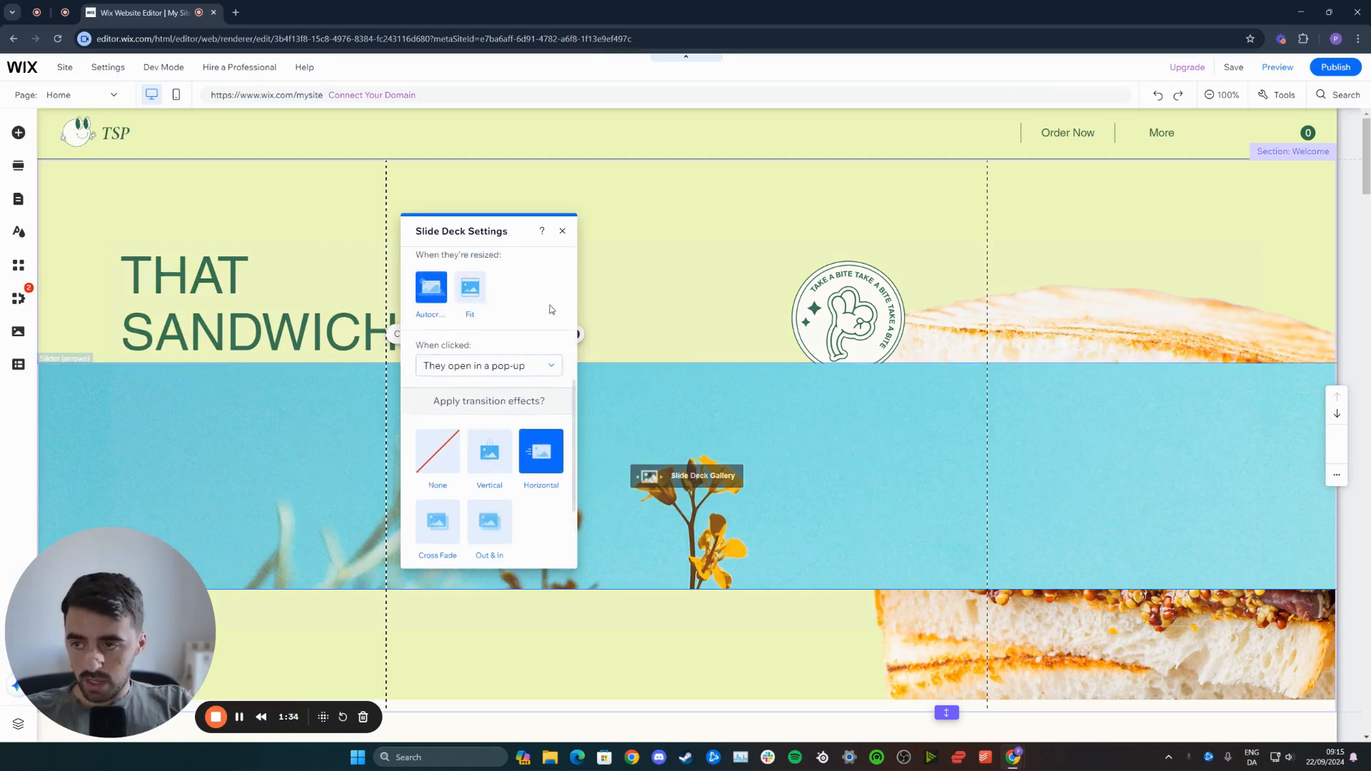
pyautogui.click(563, 232)
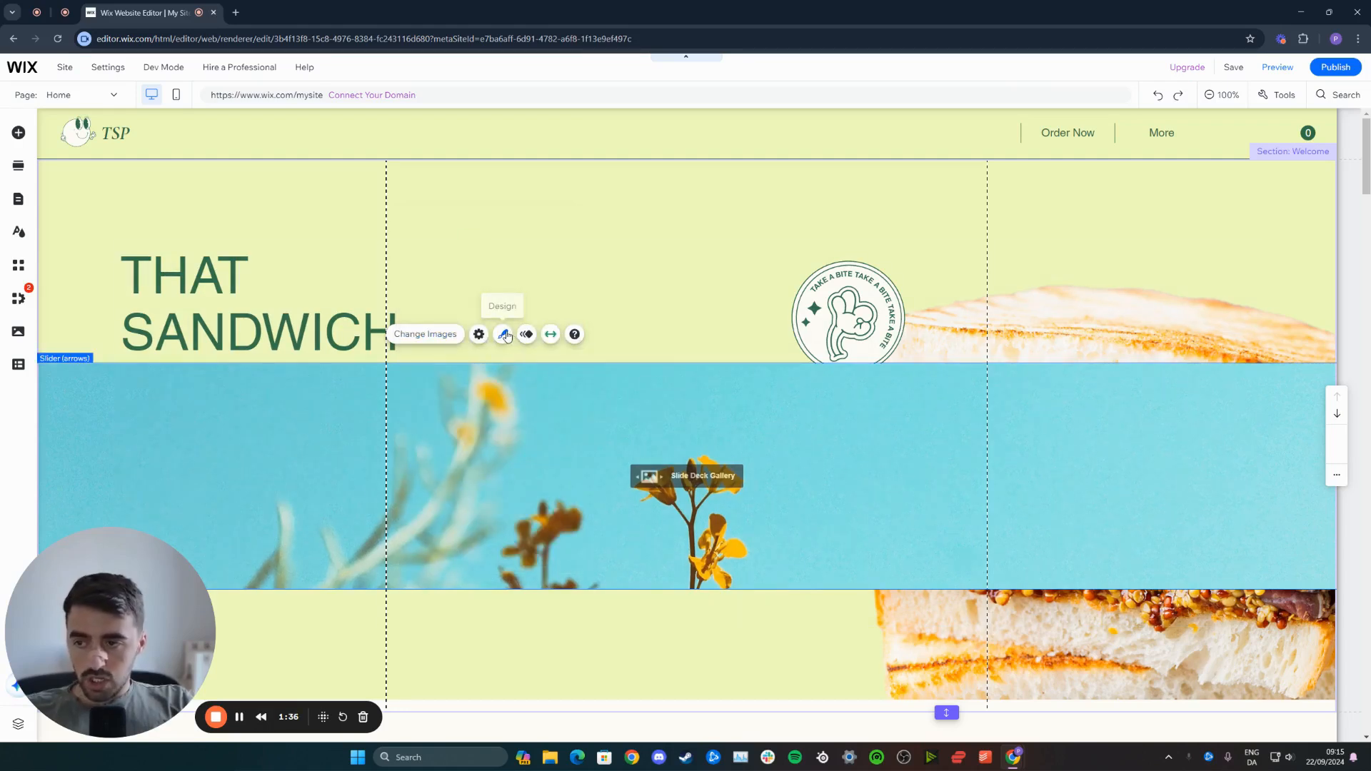
# Show the Gallery Design panel with slider gallery styles for the slide deck.
pyautogui.click(501, 334)
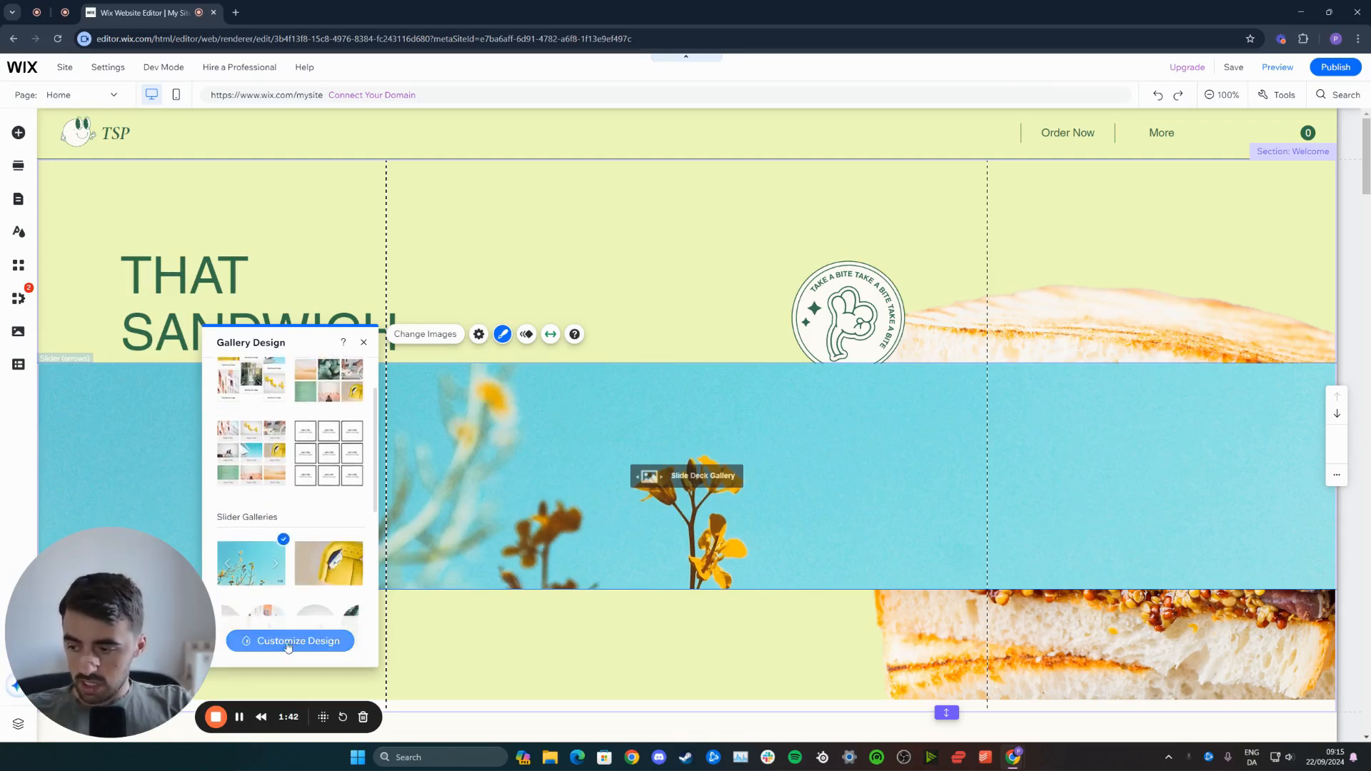
pyautogui.moveTo(479, 334)
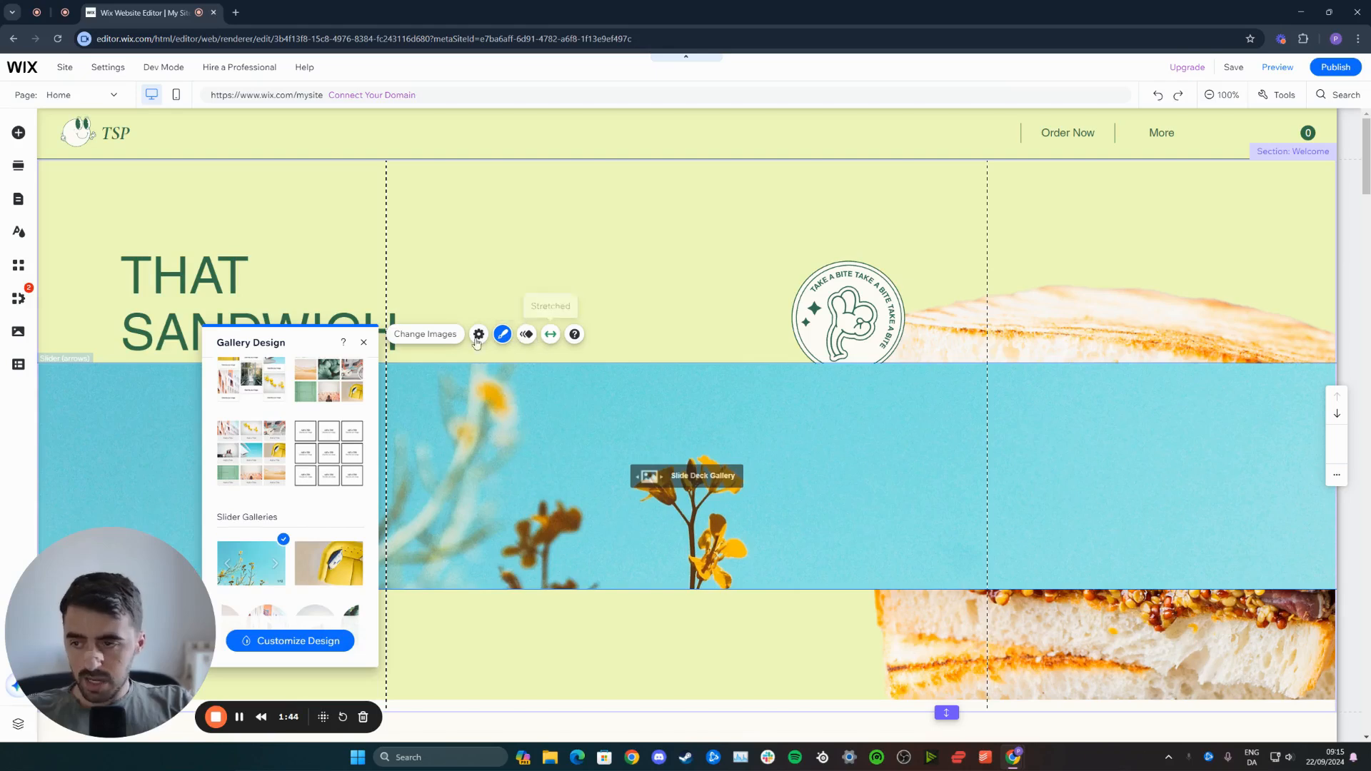